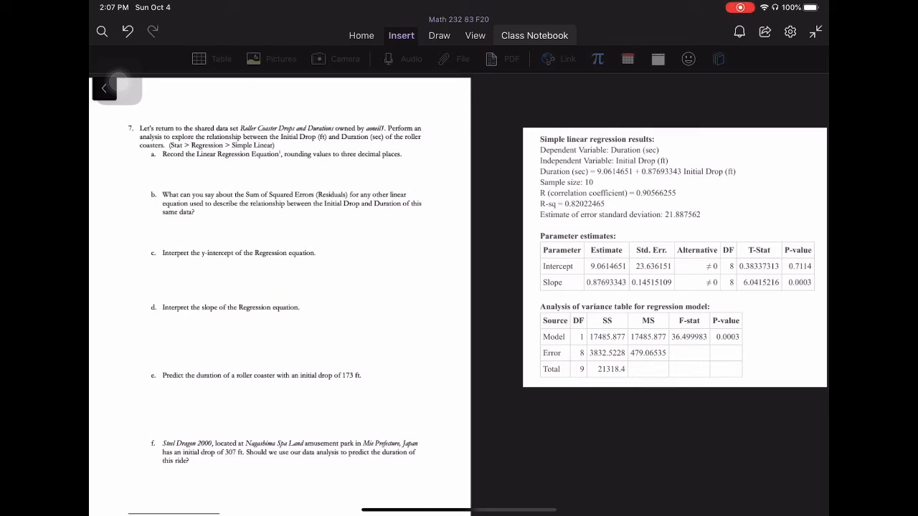
Step: Switch to the Draw tools to get the green highlighter for the regression output
left_click(439, 34)
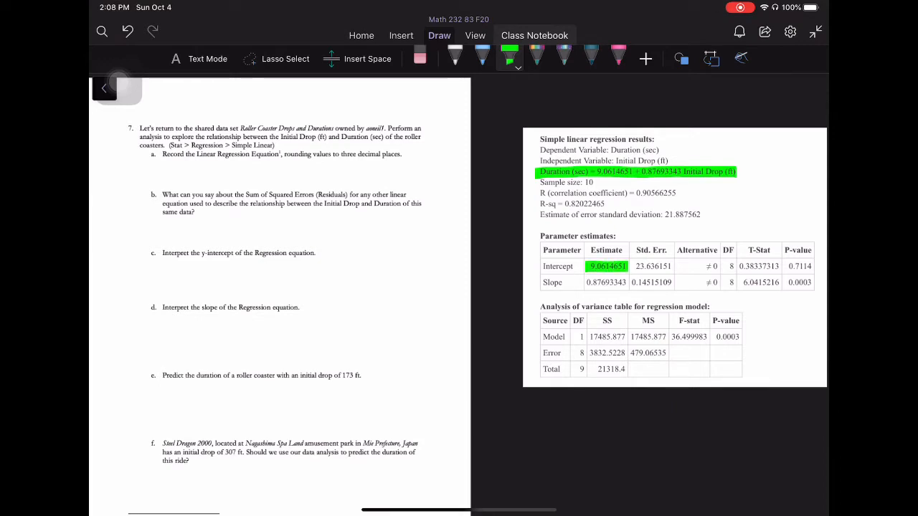
Step: Highlight the slope estimate and start part a with ŷ = 9.061
double_click(606, 281)
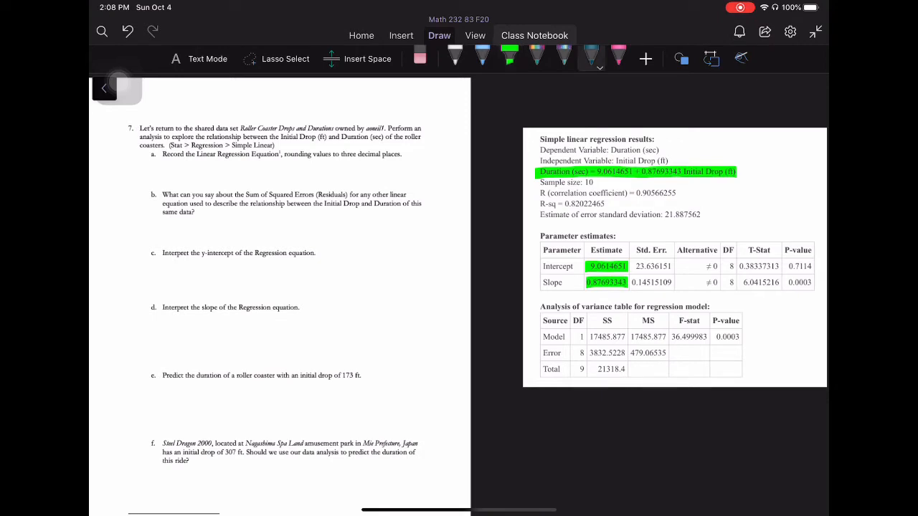
left_click_drag(175, 169, 177, 188)
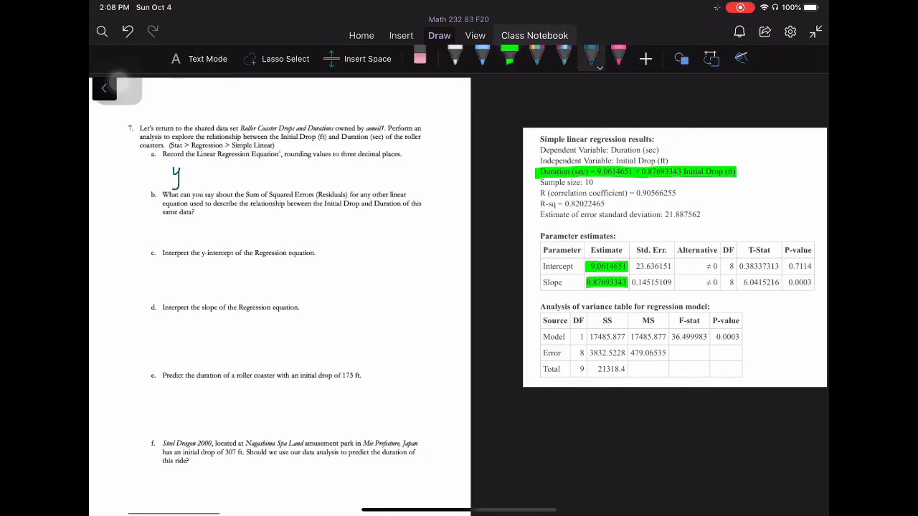
left_click_drag(175, 184, 175, 165)
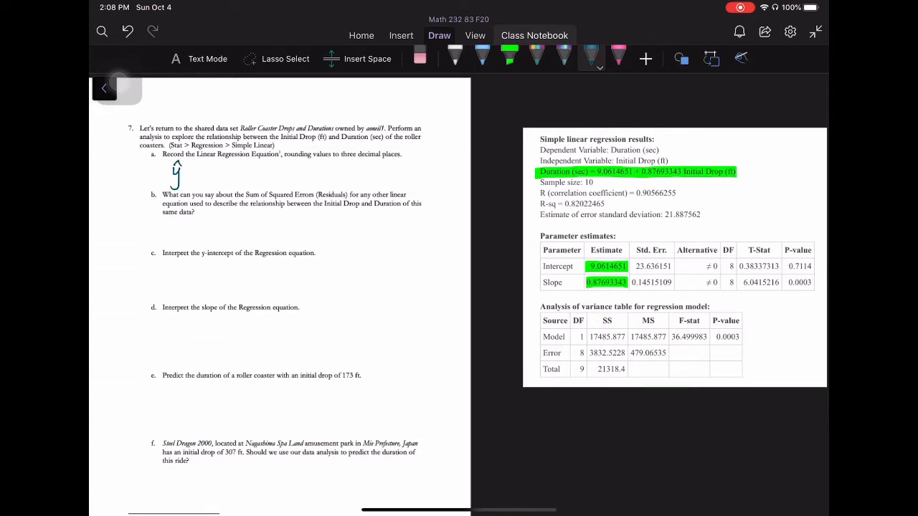
left_click_drag(183, 172, 203, 172)
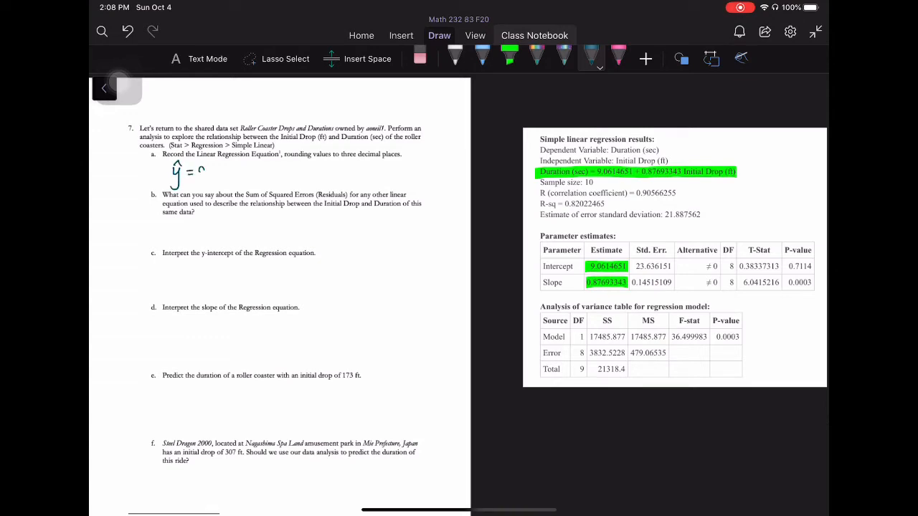
left_click_drag(194, 172, 236, 175)
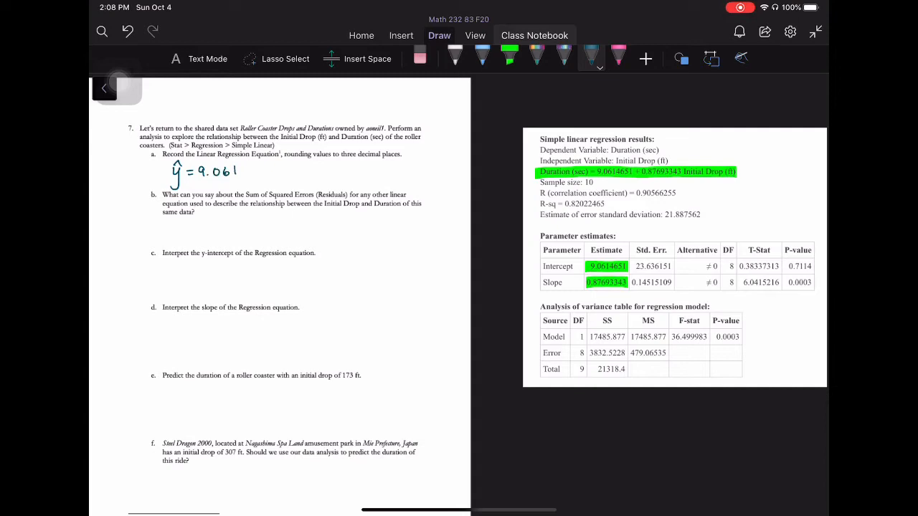
Step: Complete ŷ = 9.061 + 0.877x and define x as initial drop, y as duration
left_click_drag(241, 173, 272, 170)
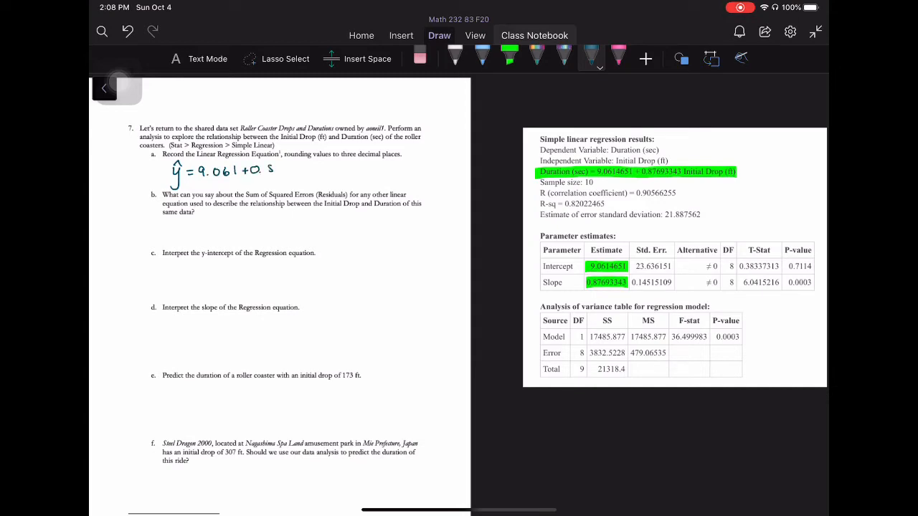
left_click_drag(270, 169, 304, 169)
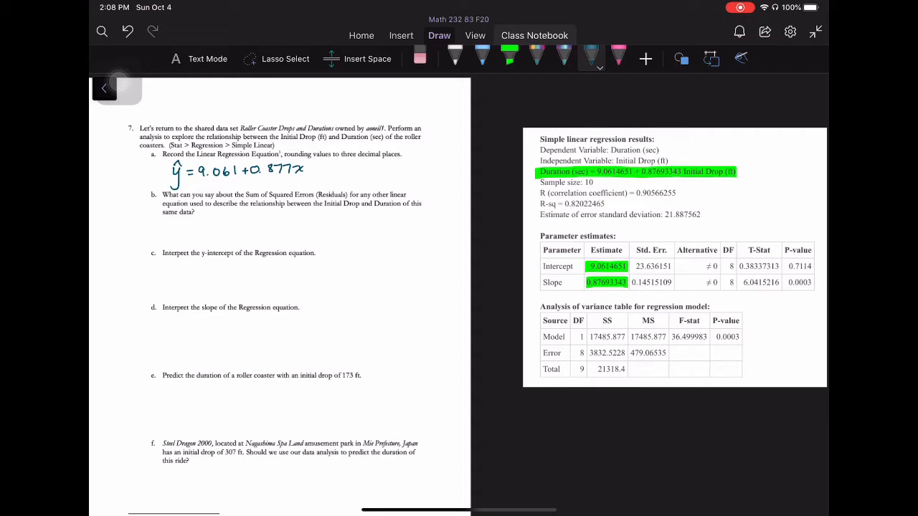
left_click_drag(316, 165, 322, 172)
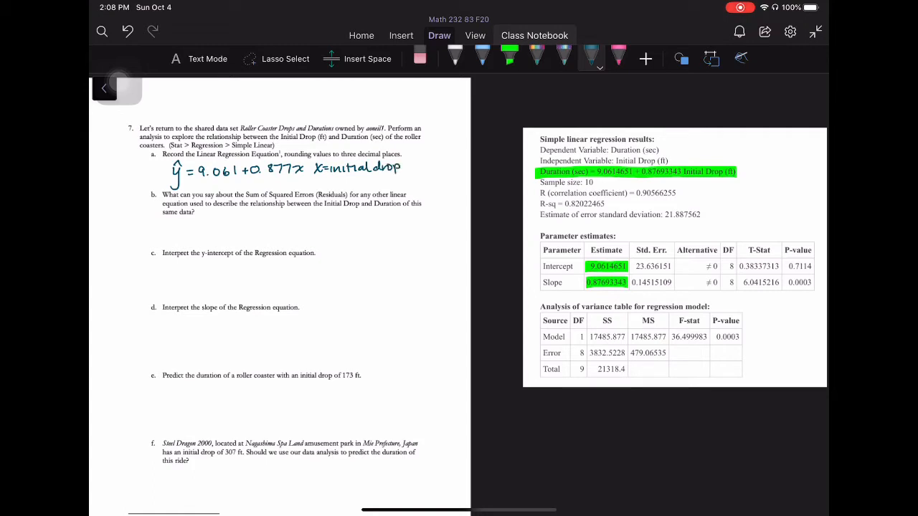
left_click_drag(413, 166, 461, 166)
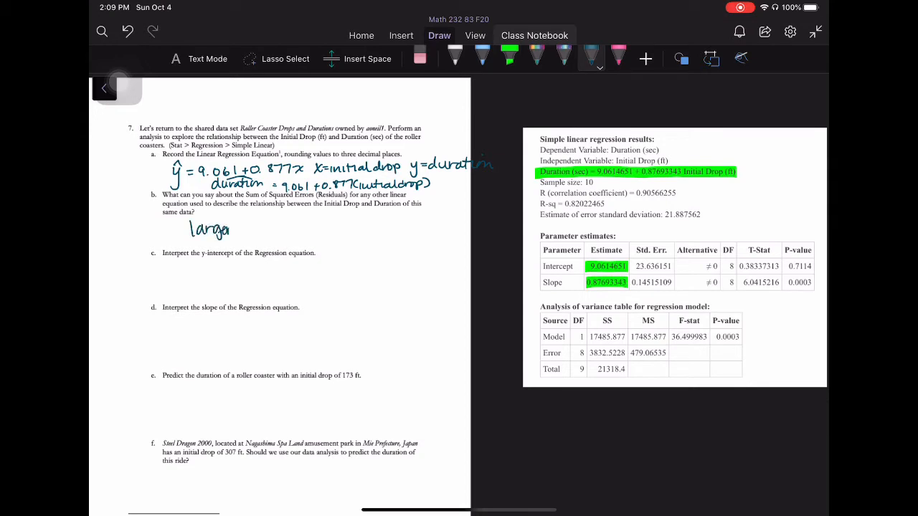
Step: Write 'SSE as this is the line of best fit' under part b, then pick the pink pen
type("SSE")
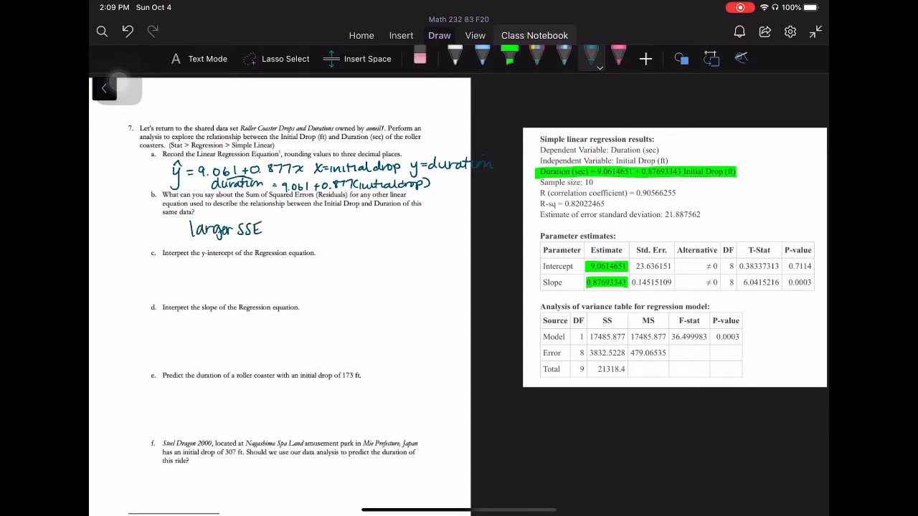
type("as this is the line of b")
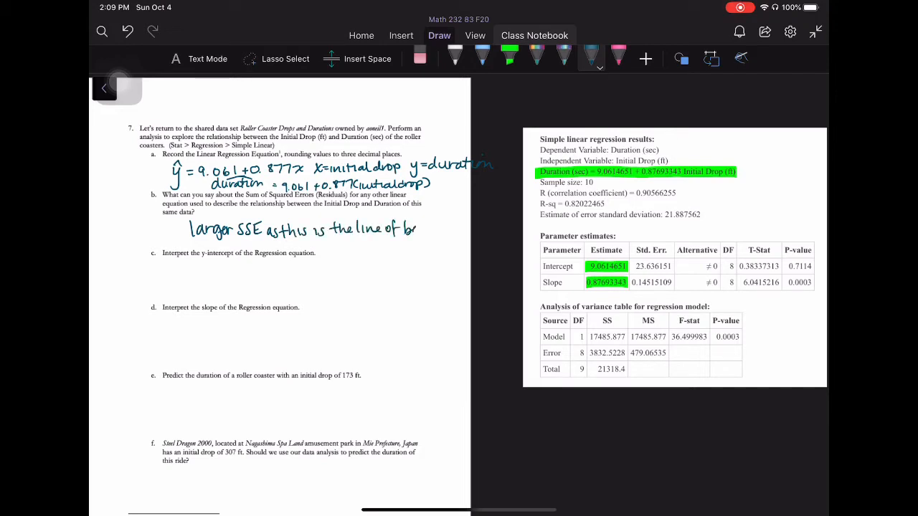
left_click_drag(419, 228, 459, 228)
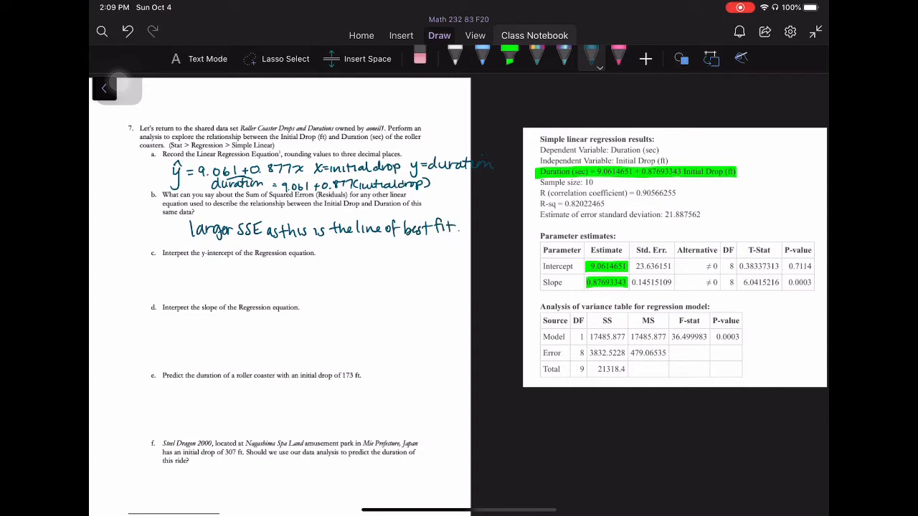
left_click(509, 55)
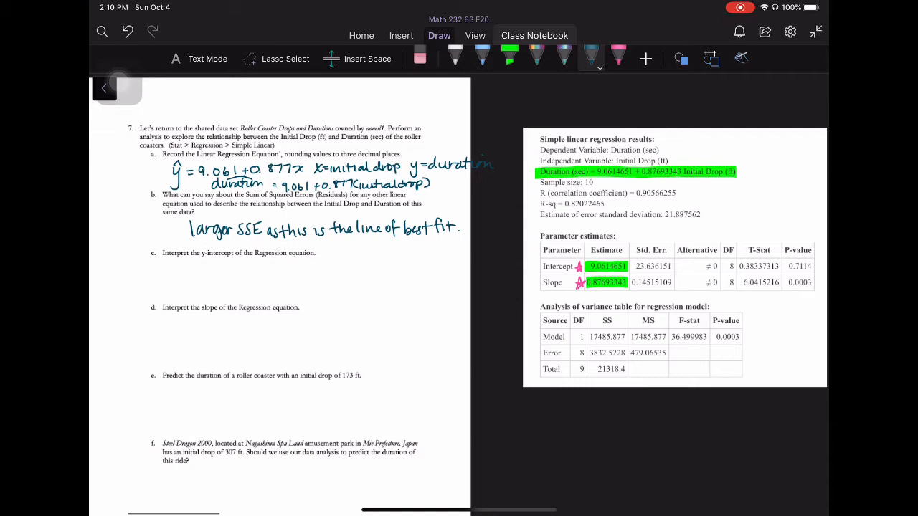
Step: Write under part c: At 0 ft drop the duration in seconds is 9.061
left_click_drag(167, 275, 169, 264)
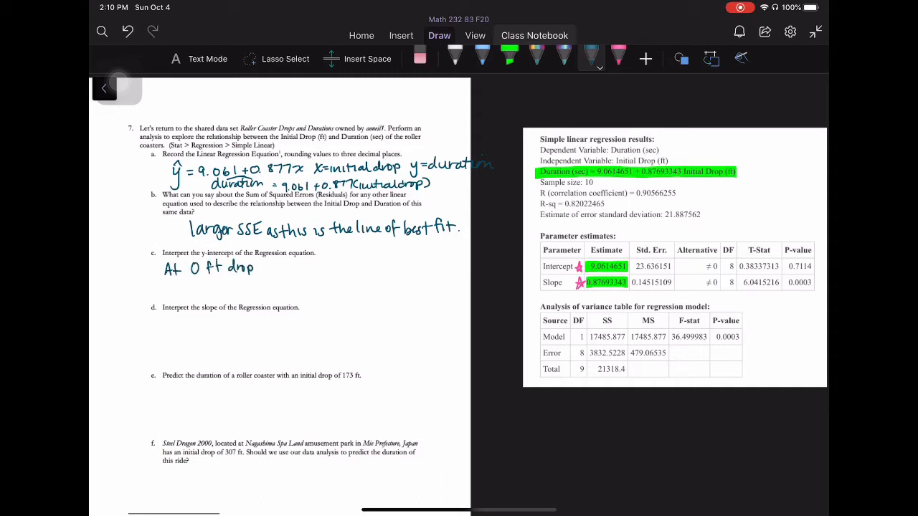
type("thes")
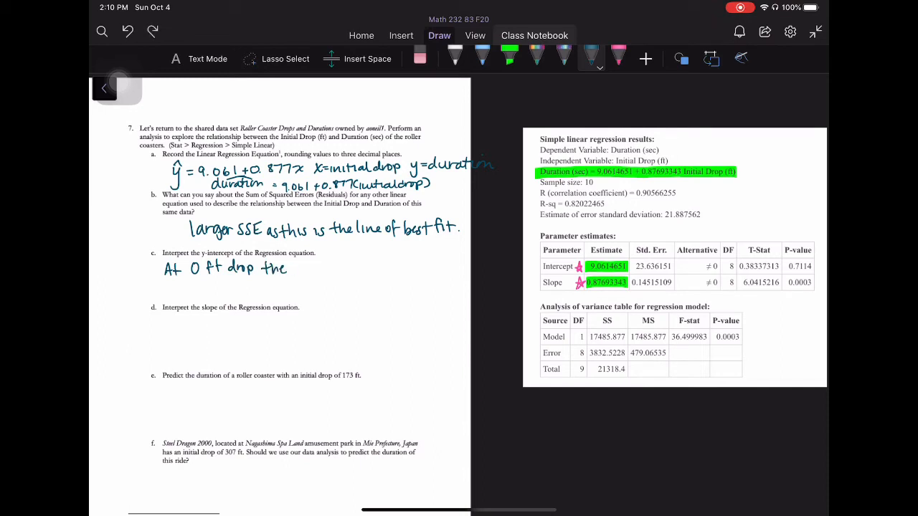
type("durat")
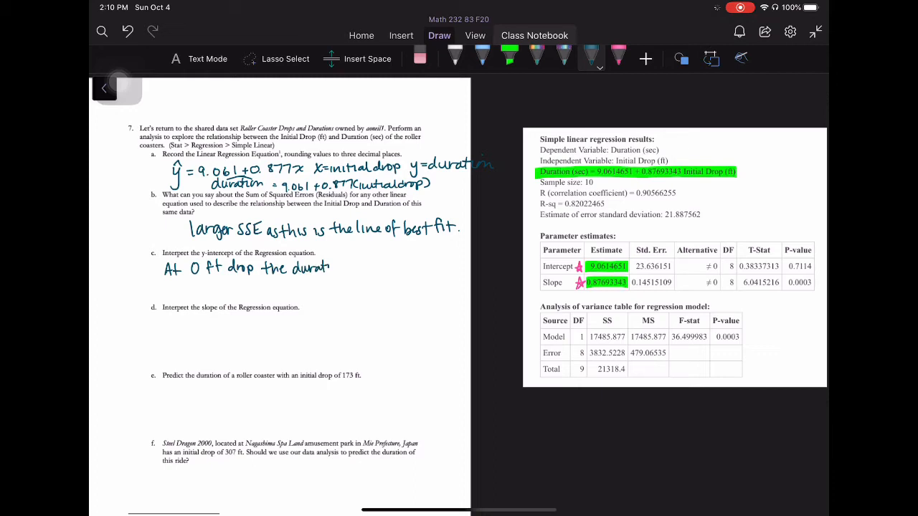
type("min seconds is")
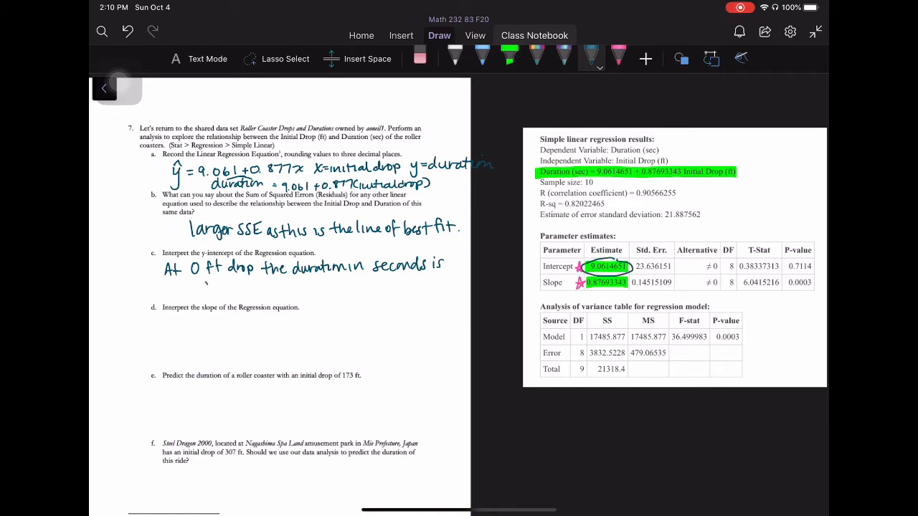
type("9.061")
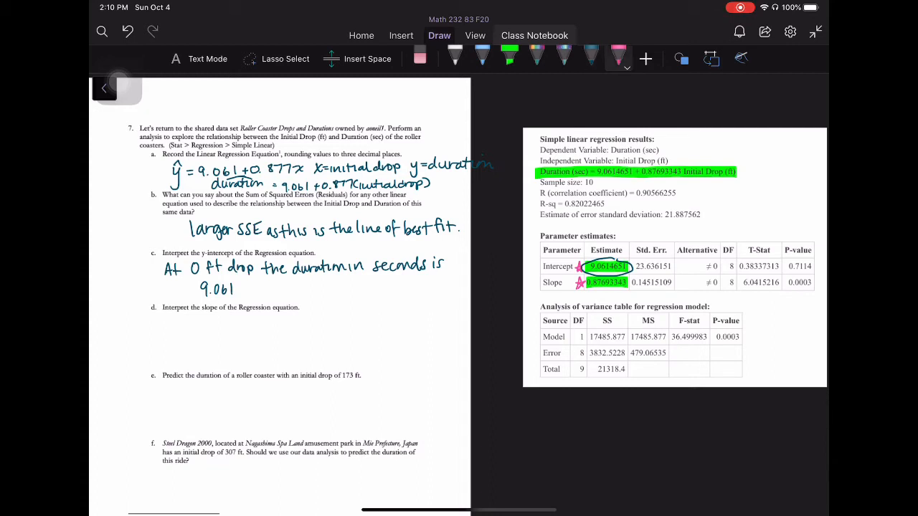
Step: Underline the intercept wording, label duration as the y variable, and start part d
left_click_drag(192, 274, 221, 272)
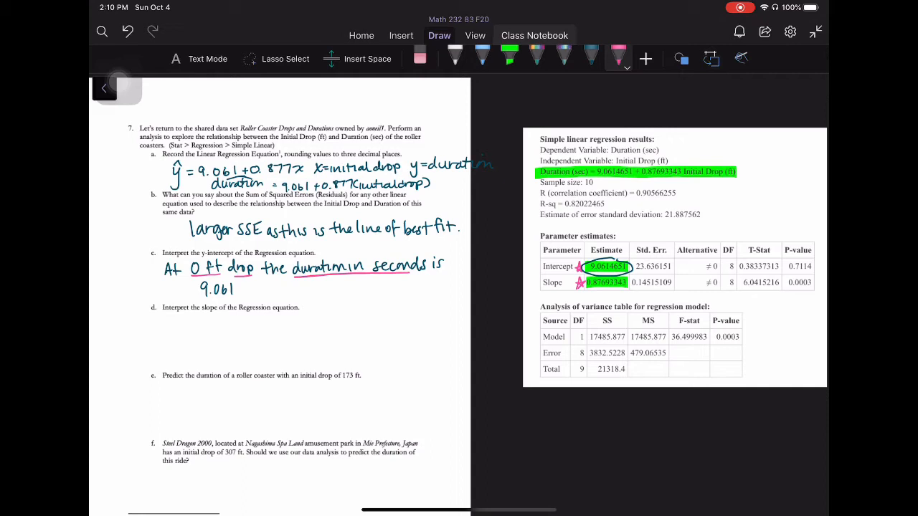
left_click_drag(204, 300, 235, 295)
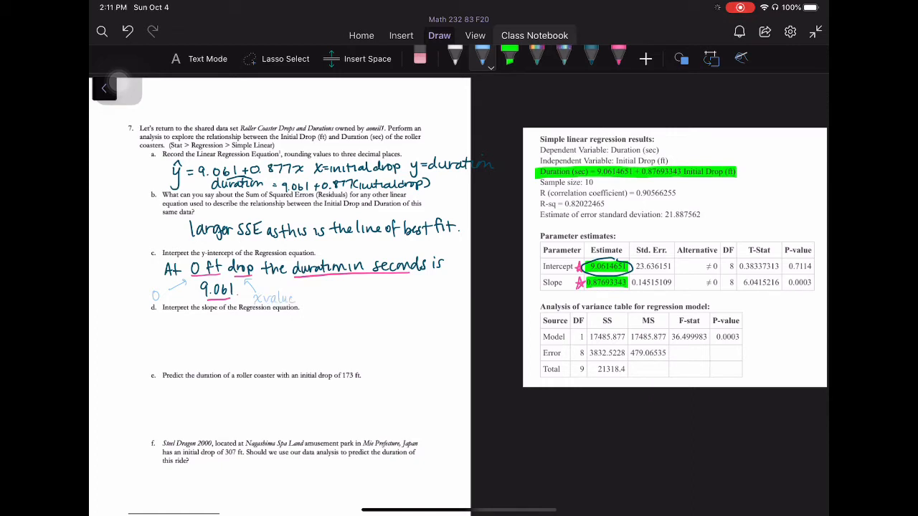
left_click_drag(348, 308, 351, 287)
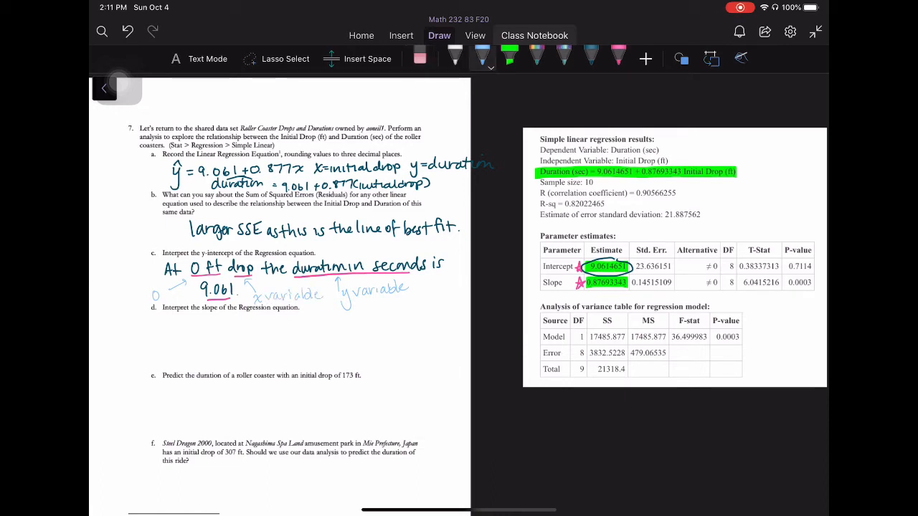
type("Slo")
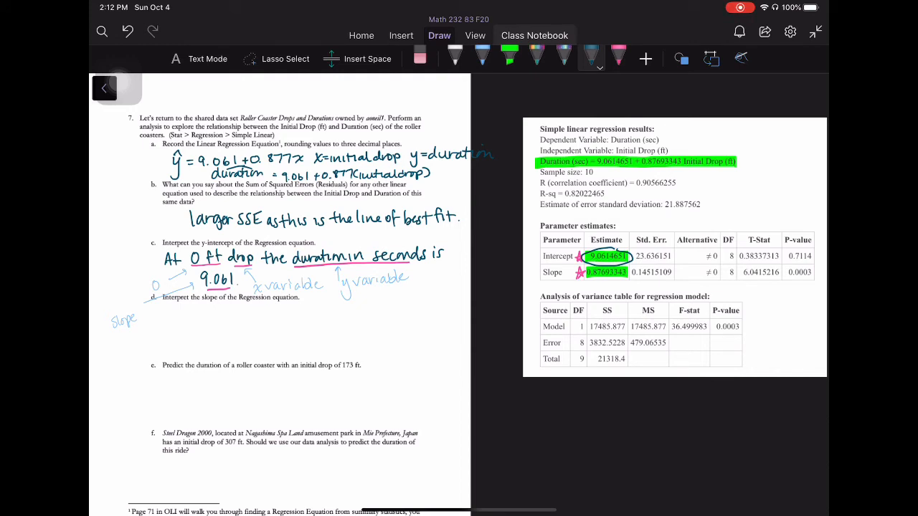
Step: Sketch a rise-over-run slope diagram labelled duration over feet drop
left_click_drag(380, 302, 409, 330)
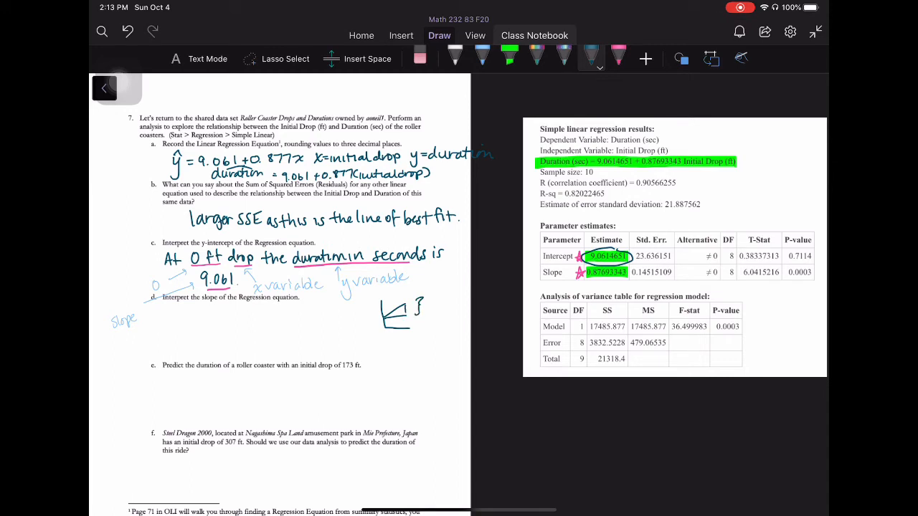
left_click_drag(428, 307, 456, 307)
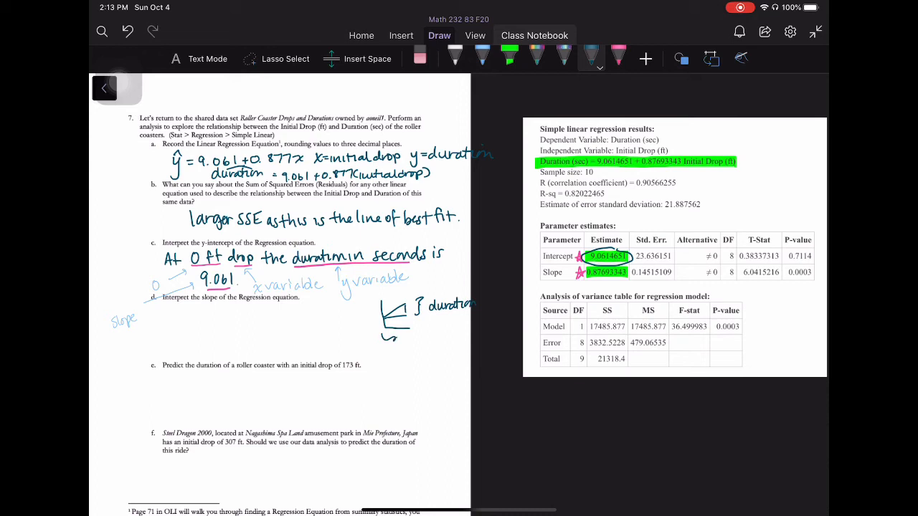
left_click_drag(391, 345, 388, 355)
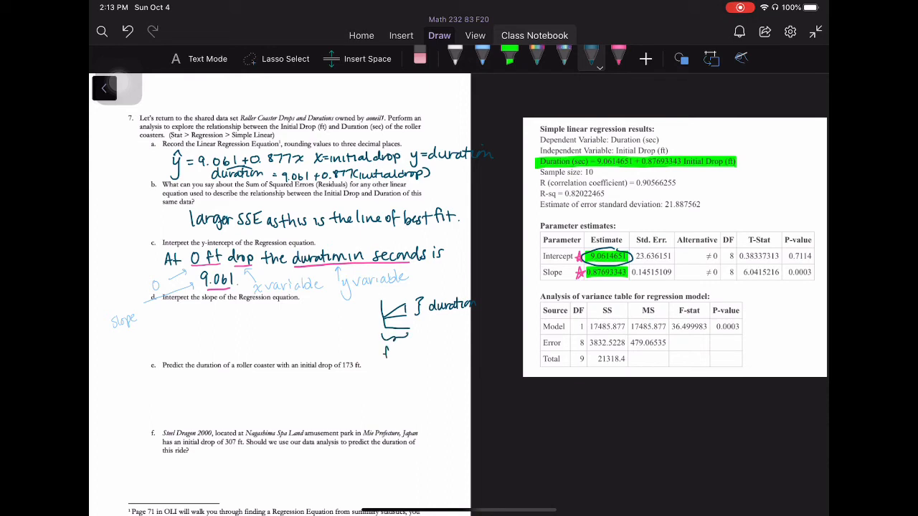
left_click_drag(380, 353, 424, 353)
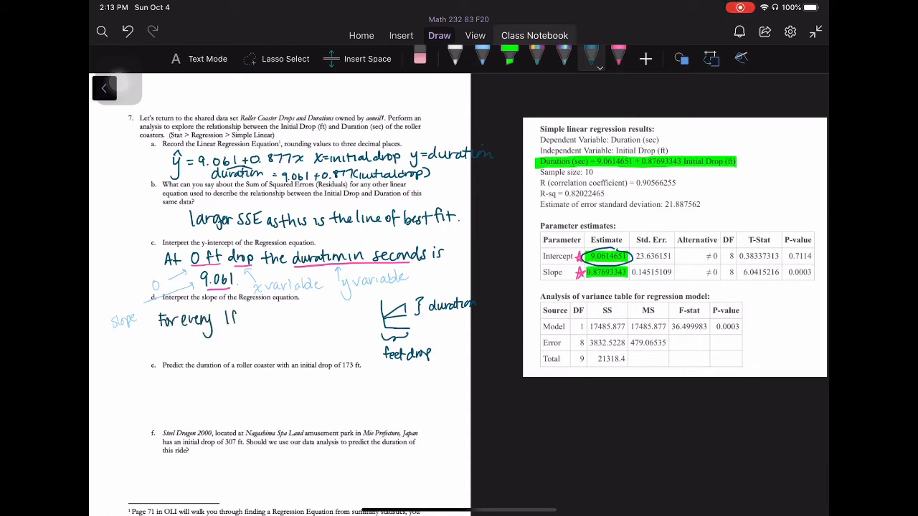
Step: Write: for every 1 foot drop the duration increases 0.877 seconds, underlining seconds
type("1 foot-dro")
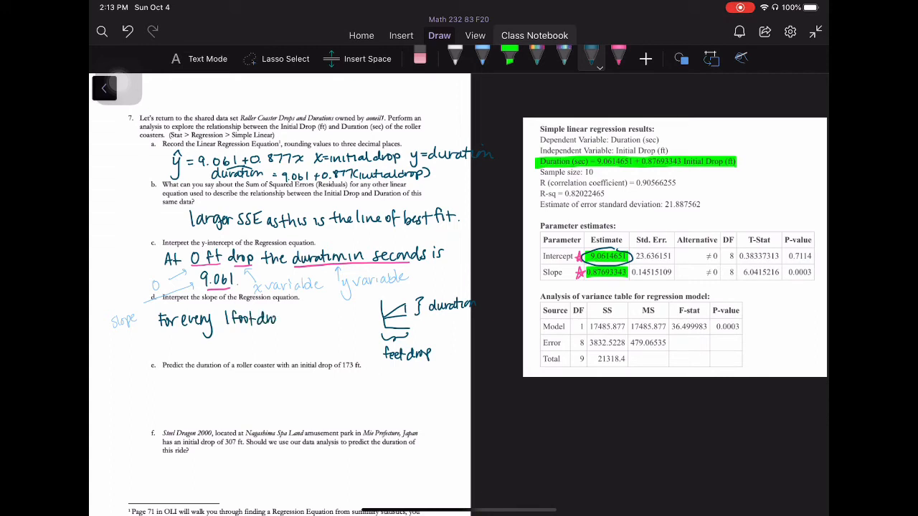
left_click_drag(287, 323, 299, 319)
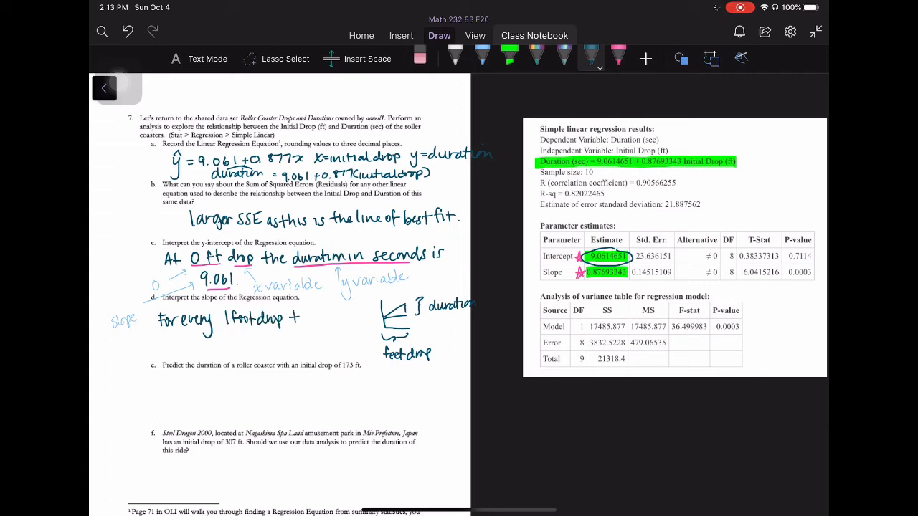
type("the duration i")
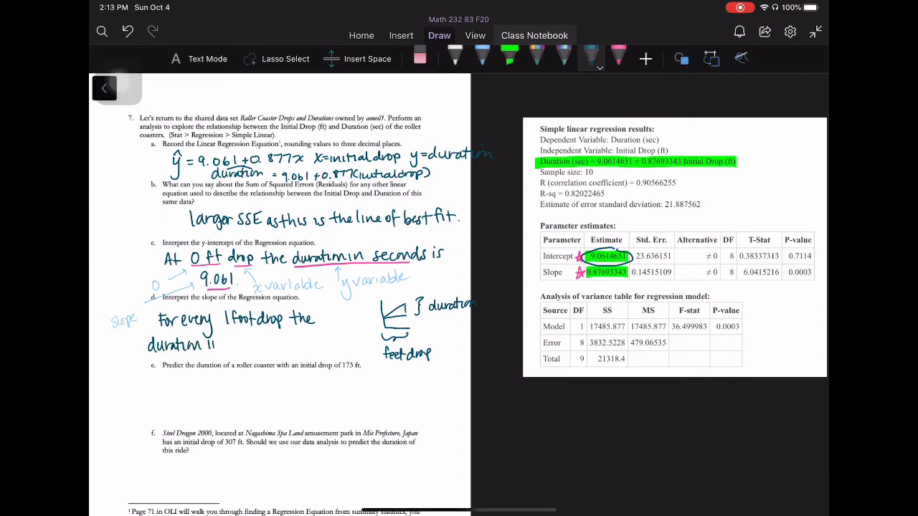
type("increases")
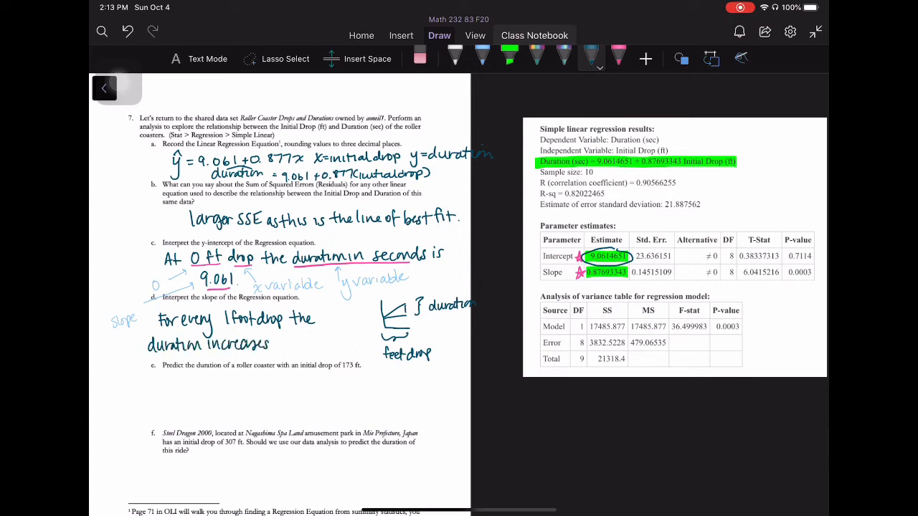
type("0.877 seconds")
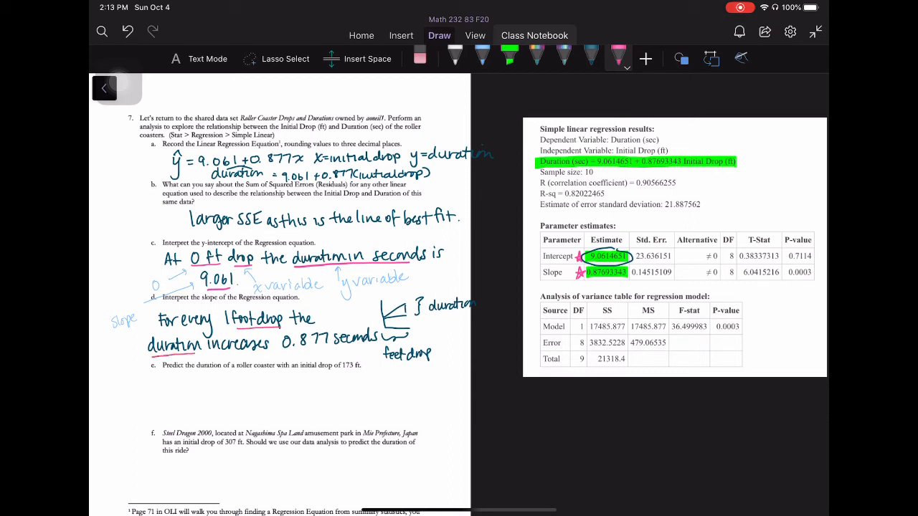
left_click_drag(284, 352, 375, 346)
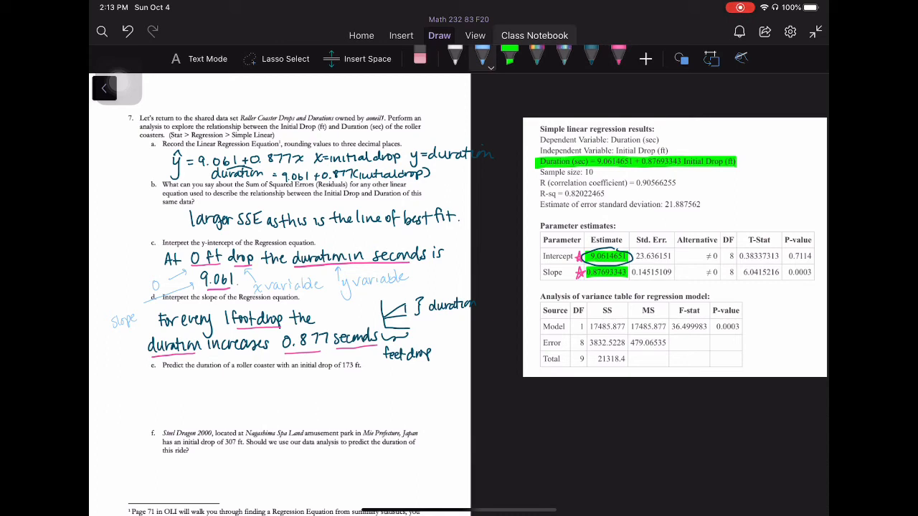
left_click_drag(327, 319, 352, 310)
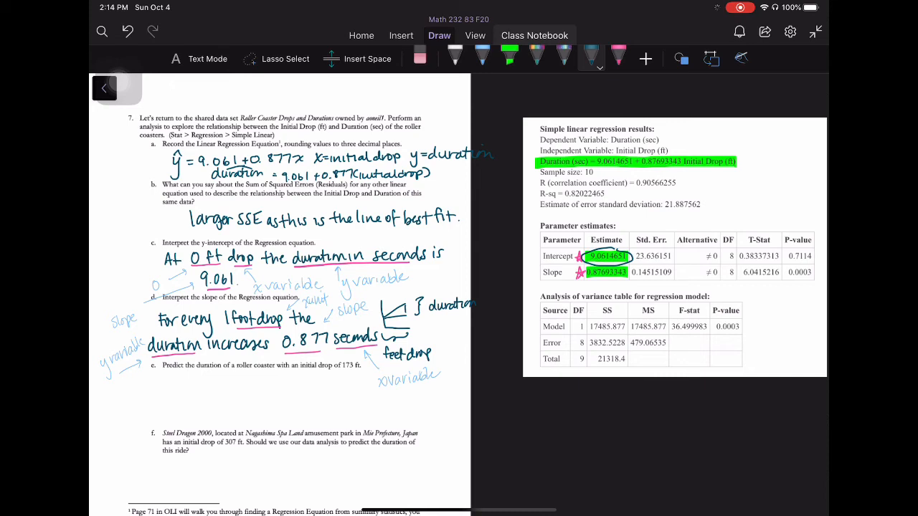
Step: Write ŷ = 9.061 + 0.877(173) under part e and compute the predicted duration
left_click_drag(172, 387, 189, 376)
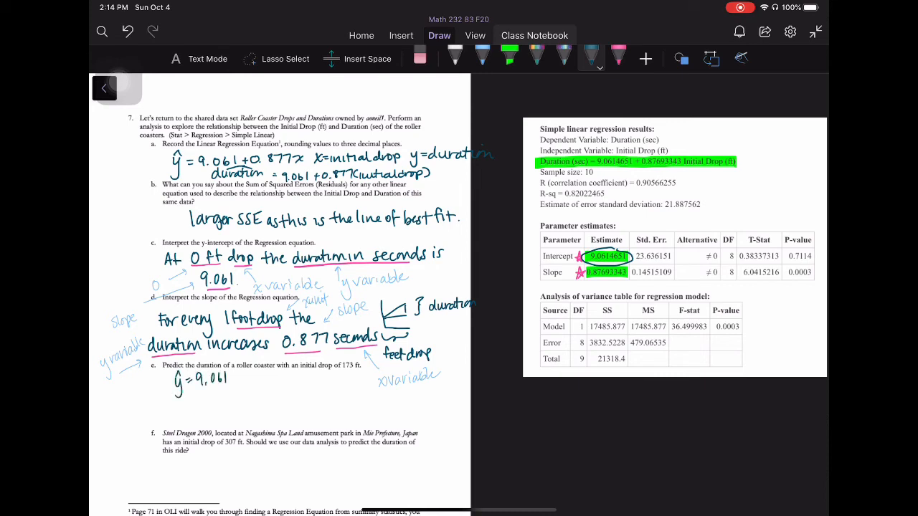
type("+ 0.877(173")
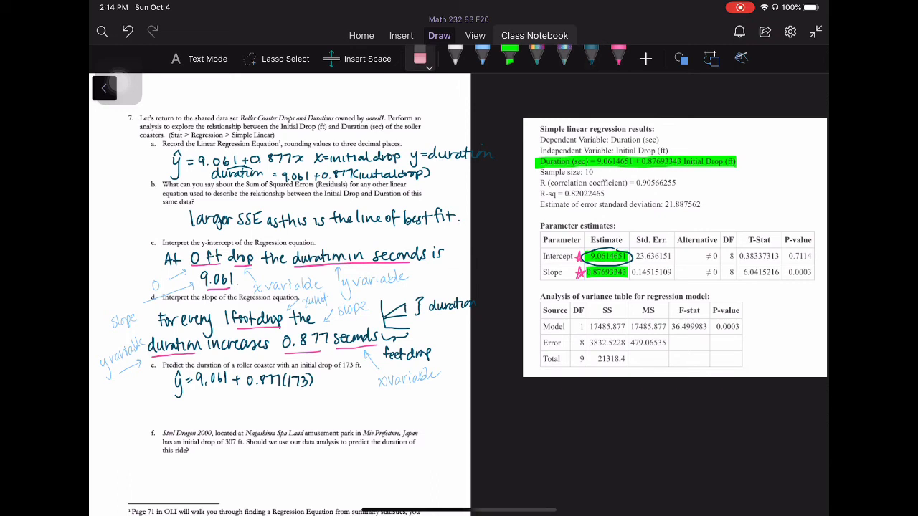
type("=9.061 +")
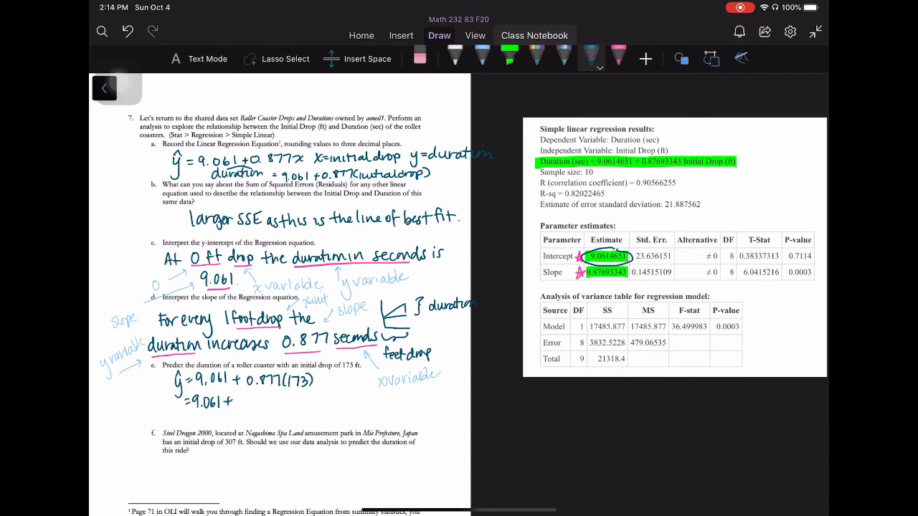
type("151.1")
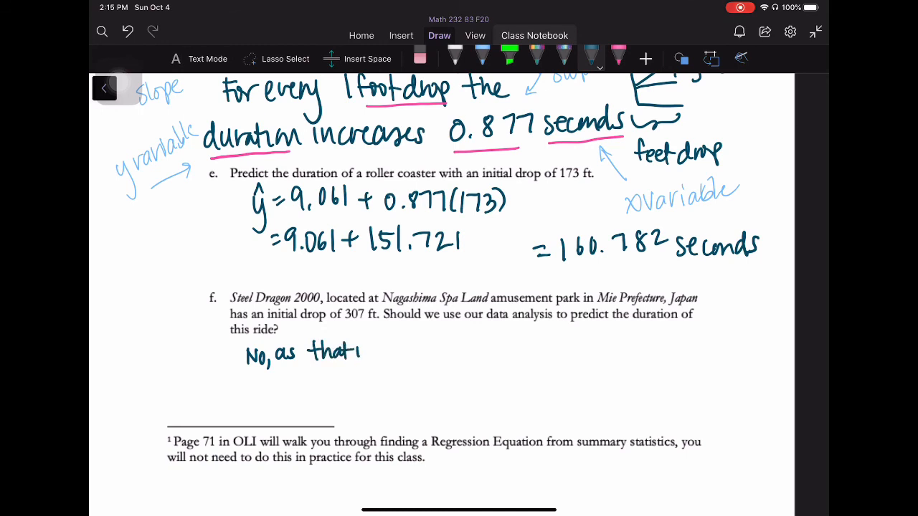
Step: Write 'No, as that's extrapolation' for the 307 ft ride under part f
left_click_drag(359, 352, 423, 352)
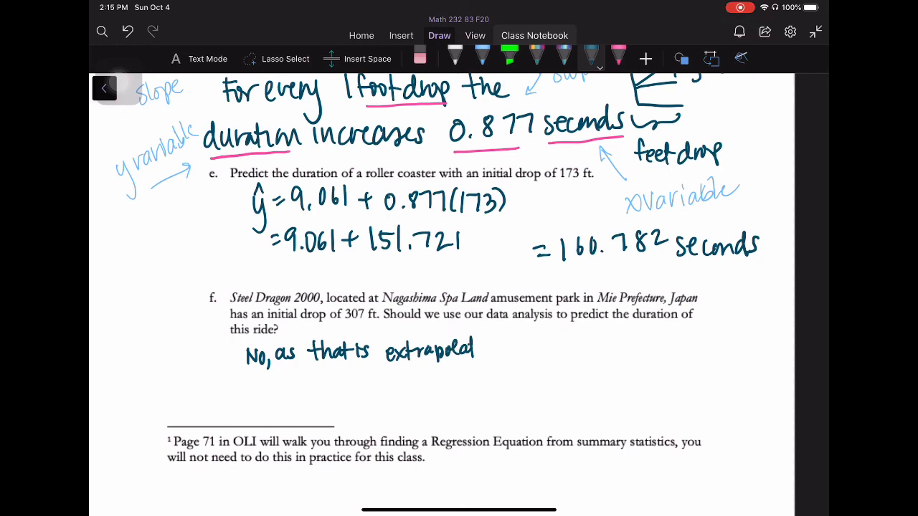
left_click_drag(476, 350, 509, 350)
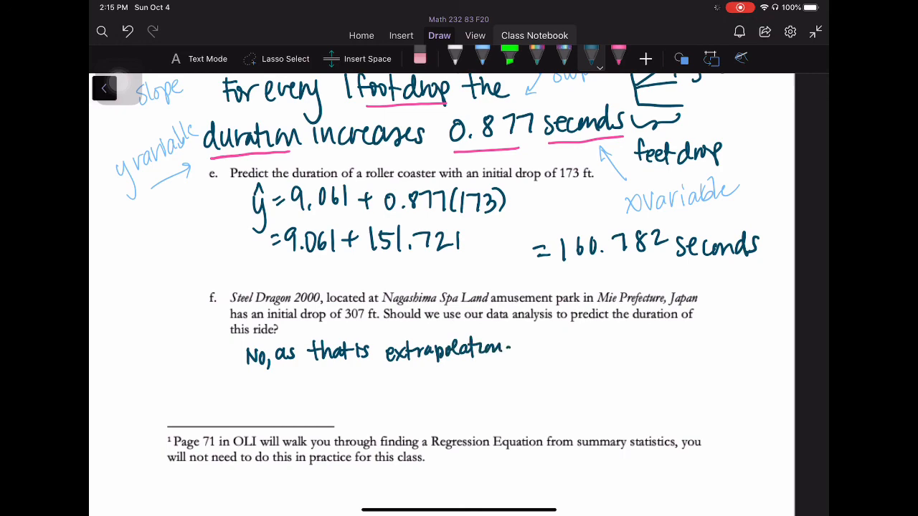